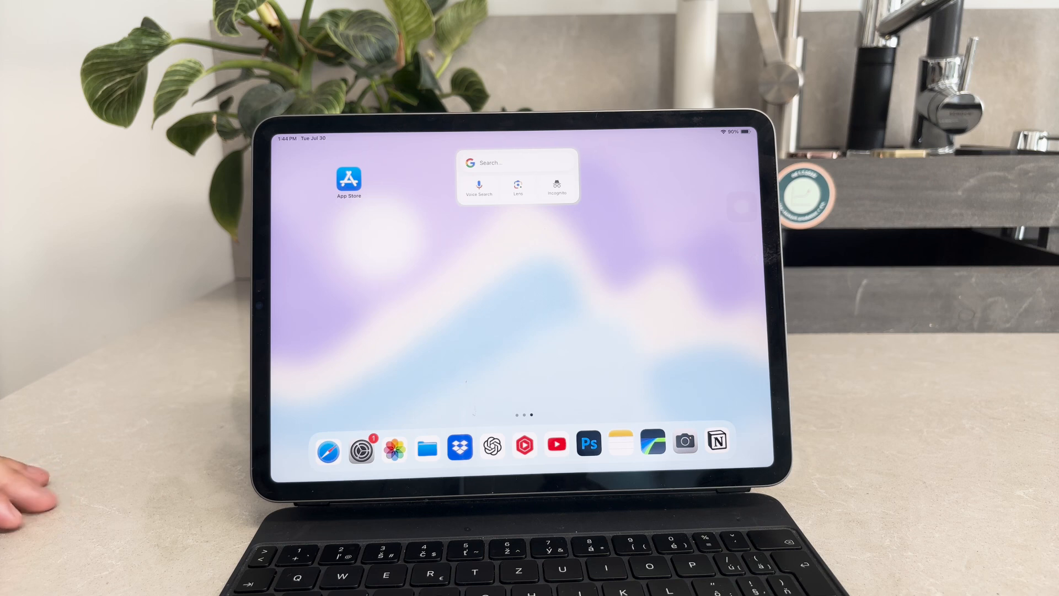
# Launch Notion from the Dock so a blank Untitled page appears.
pyautogui.click(717, 447)
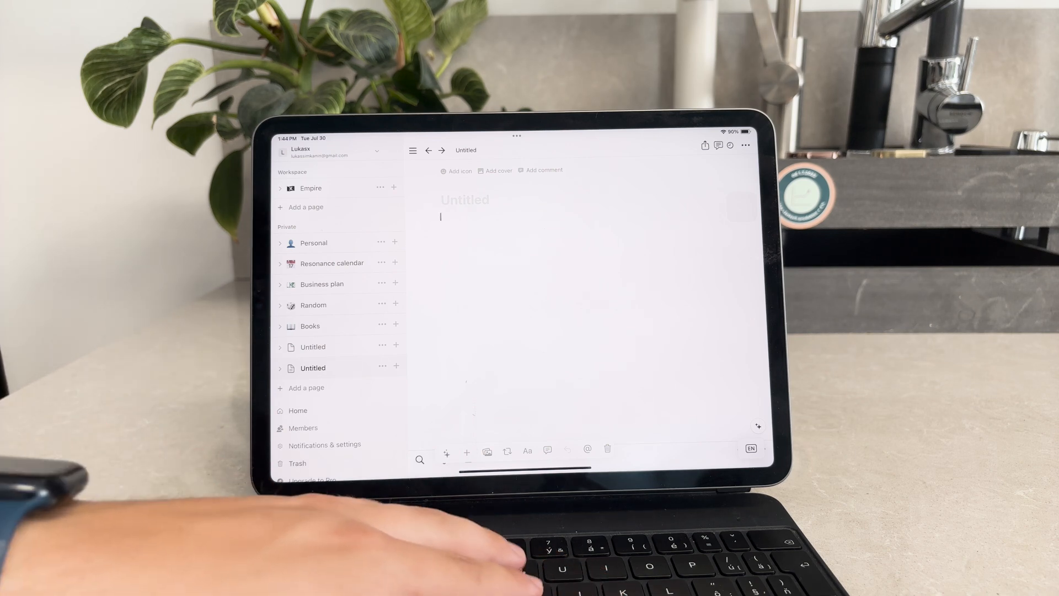
# Write 'Hello' on the first line of the untitled page.
pyautogui.write('Hell')
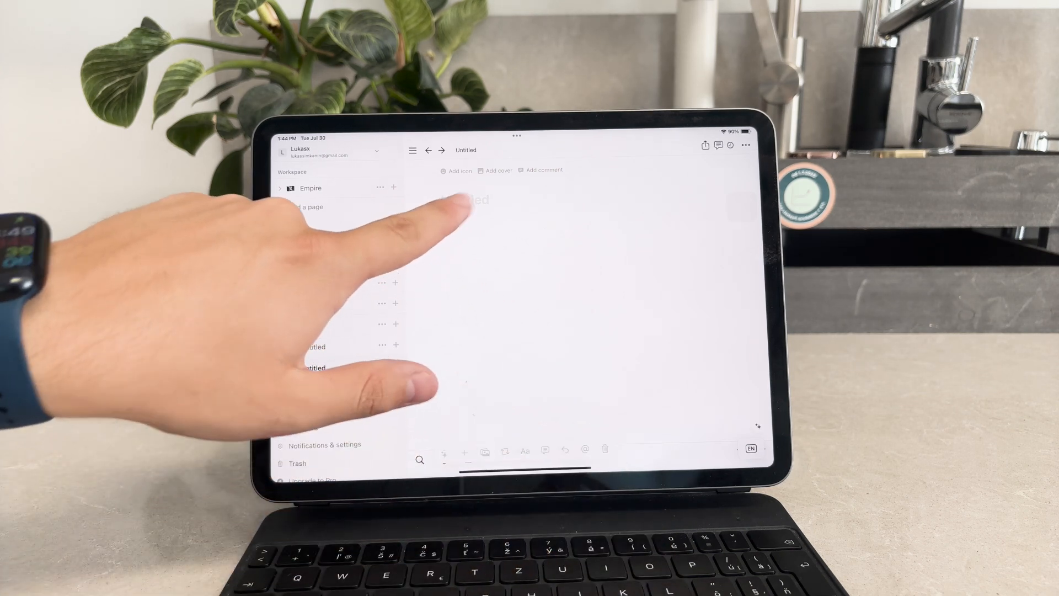
pyautogui.write('Hello')
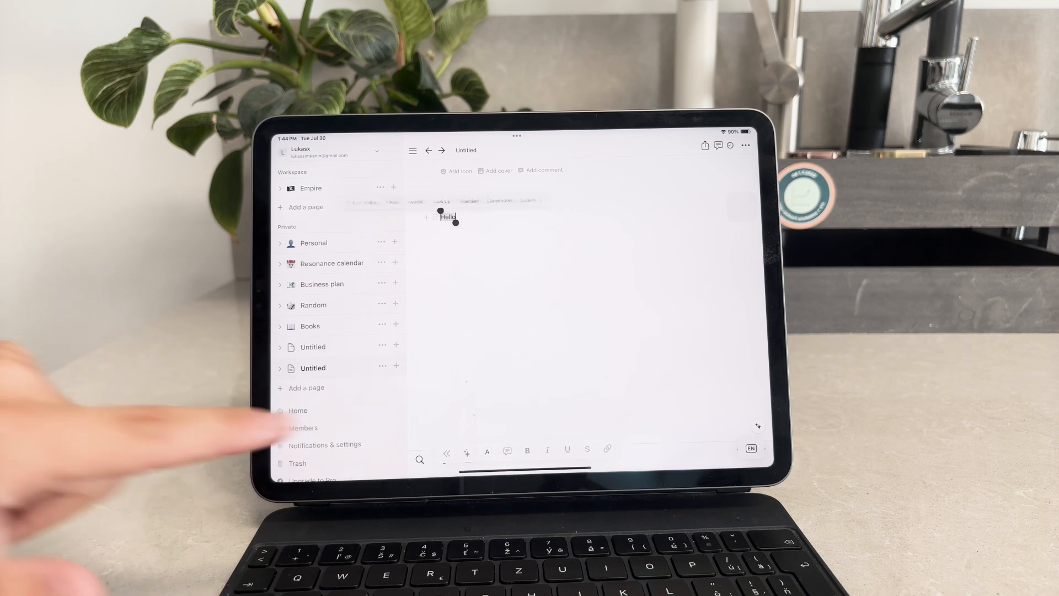
pyautogui.click(447, 217)
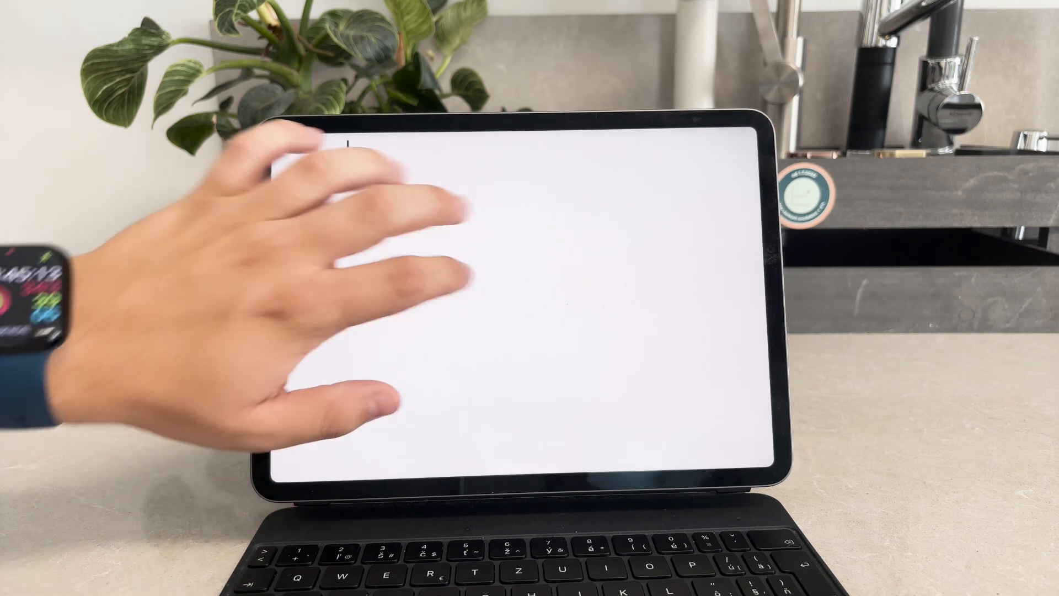
# Enter 'Hello' in the page body and start a new empty line beneath it.
pyautogui.write('Hello')
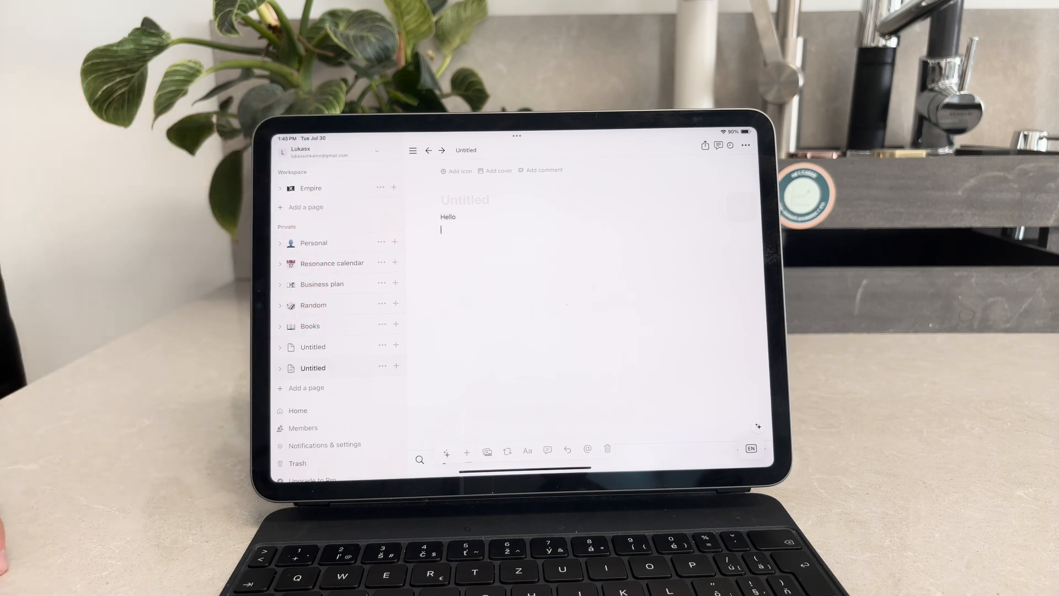
# Bring up the Notifications & settings panel from the lower sidebar.
pyautogui.scroll(-3)
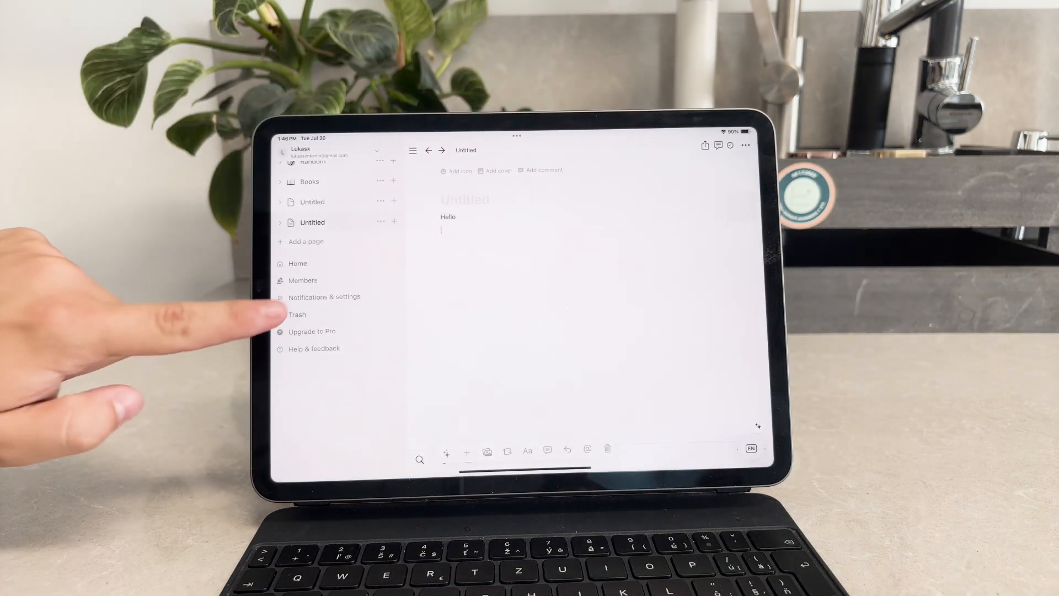
pyautogui.click(325, 297)
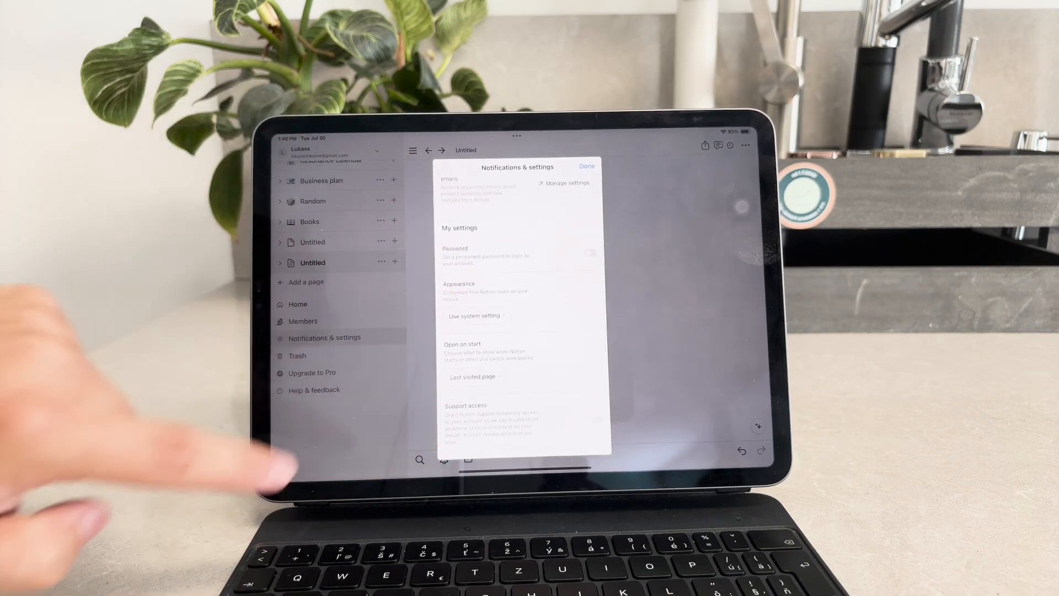
# Review the Appearance choices (Use system setting, Light, Dark) and return to the Hello page via Done.
pyautogui.click(474, 316)
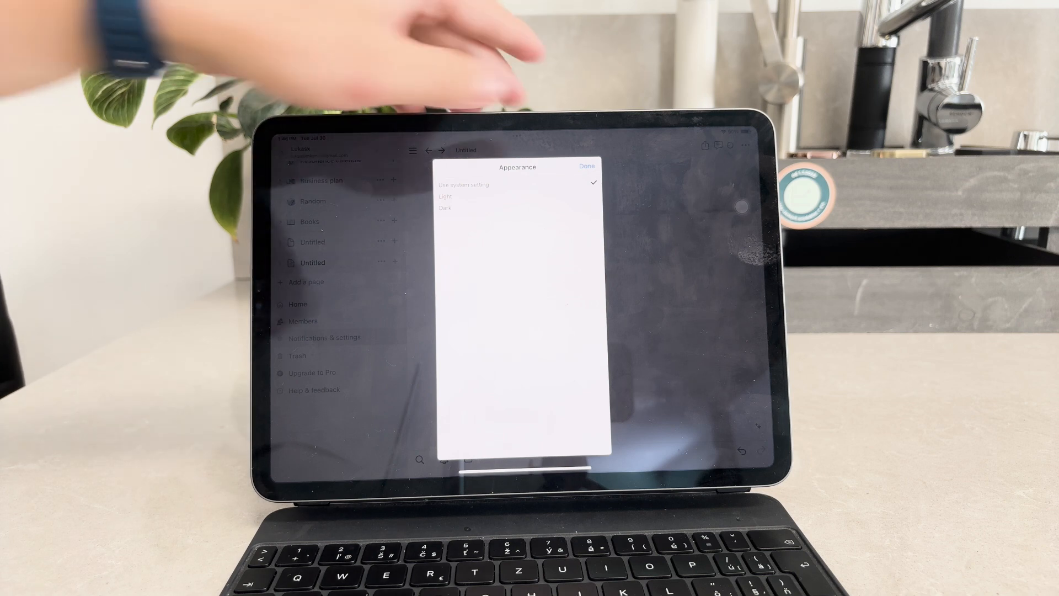
pyautogui.click(585, 166)
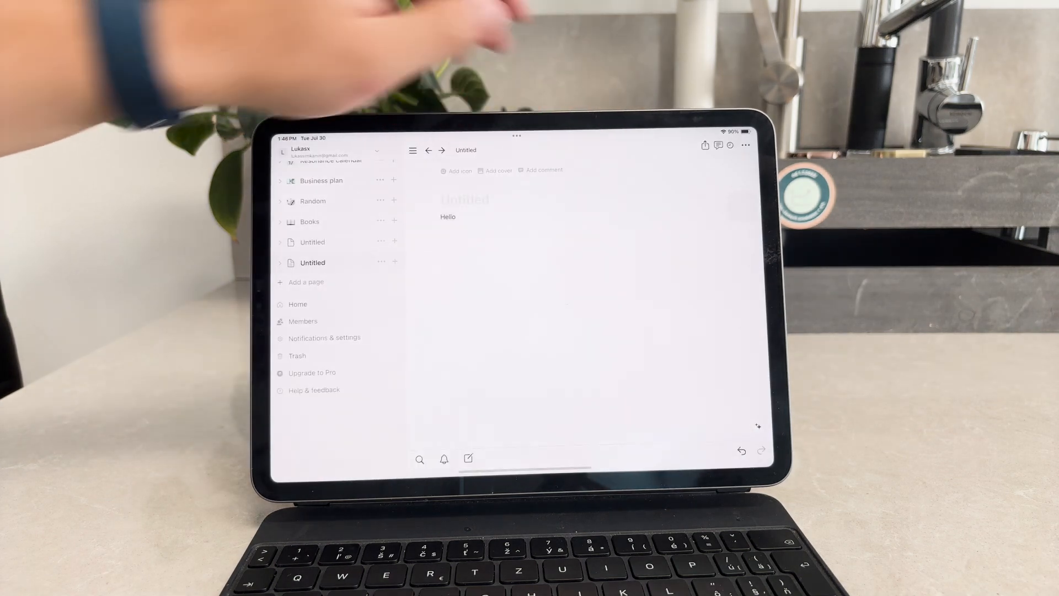